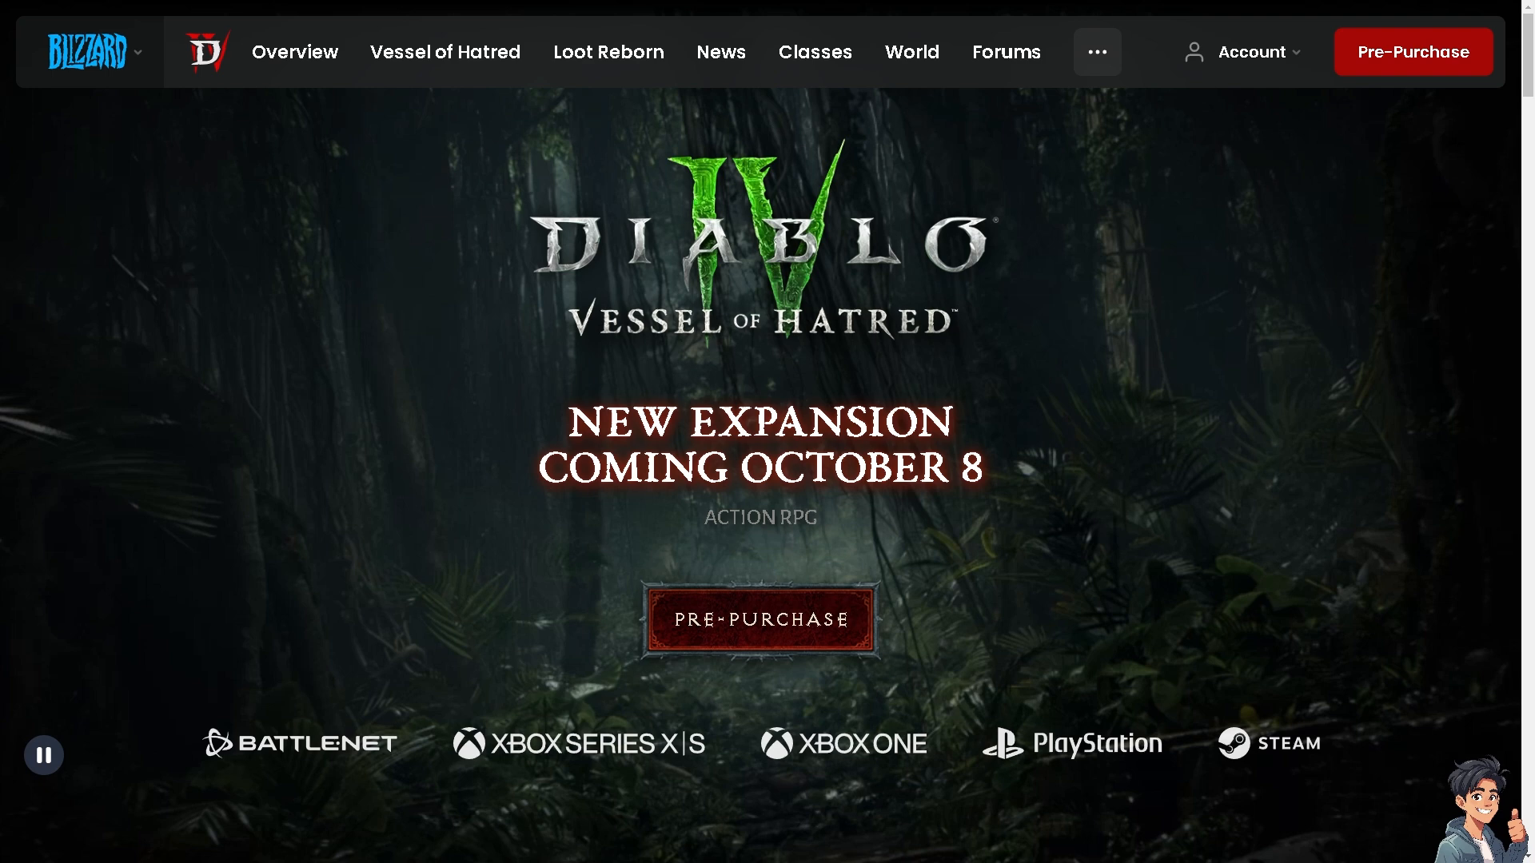
- Filter the server status search results by the Diablo IV subject
scroll("down", 3)
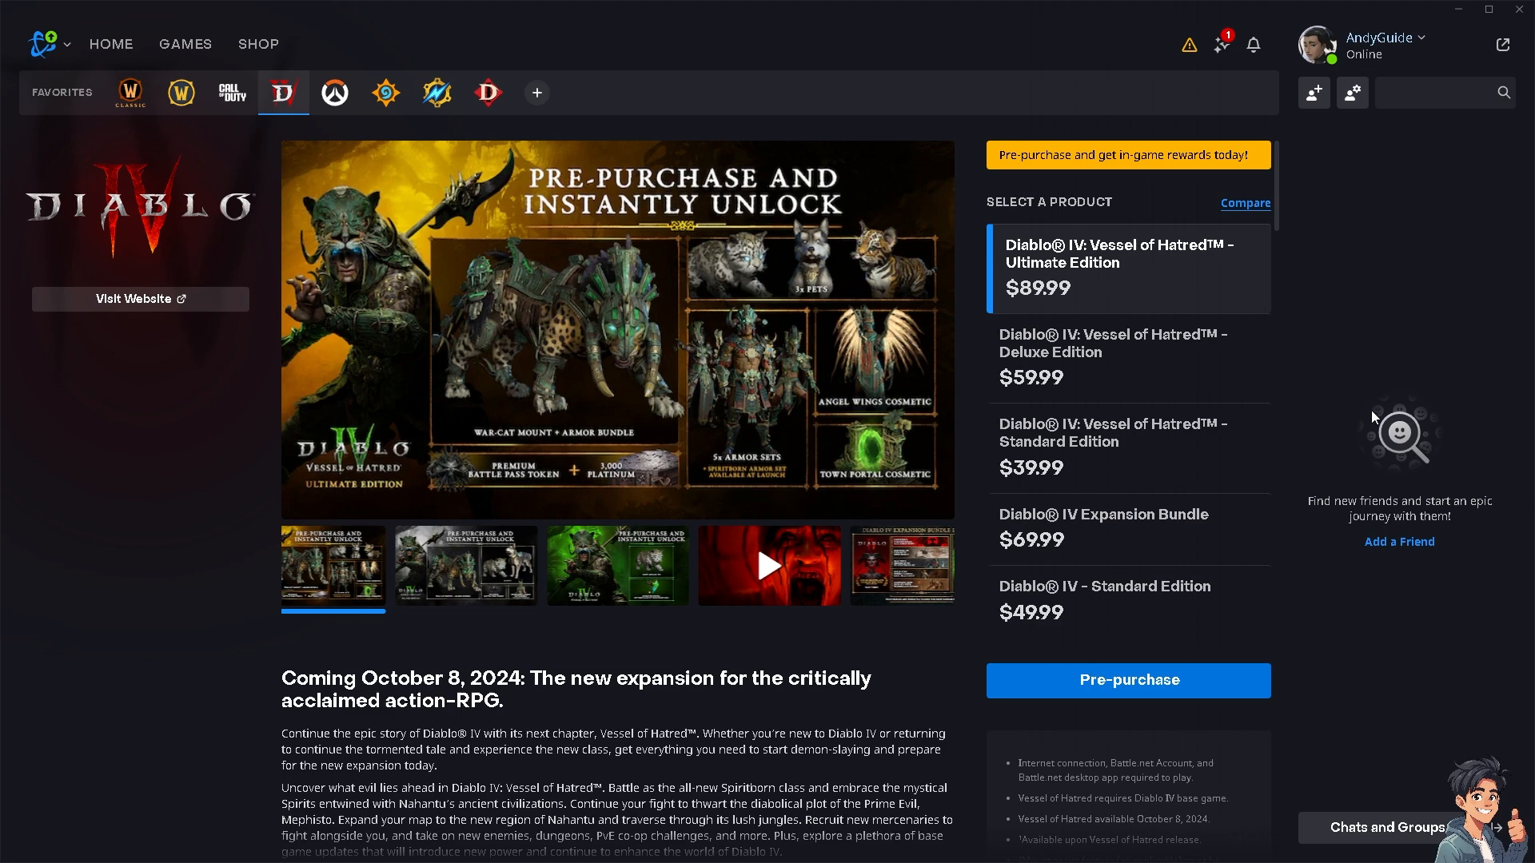
scroll("down", 3)
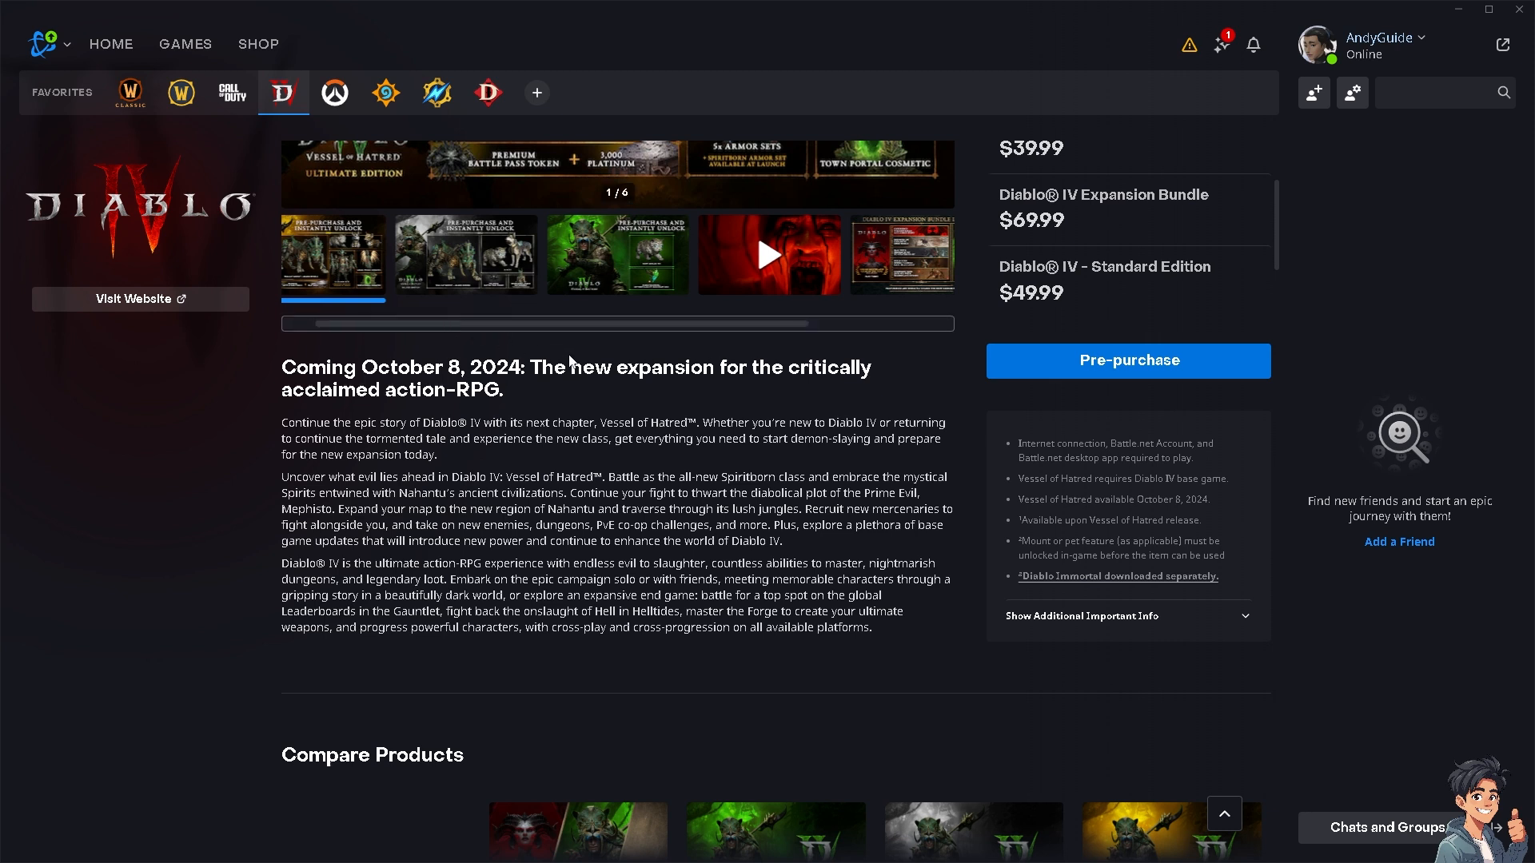
mouse_move(583, 419)
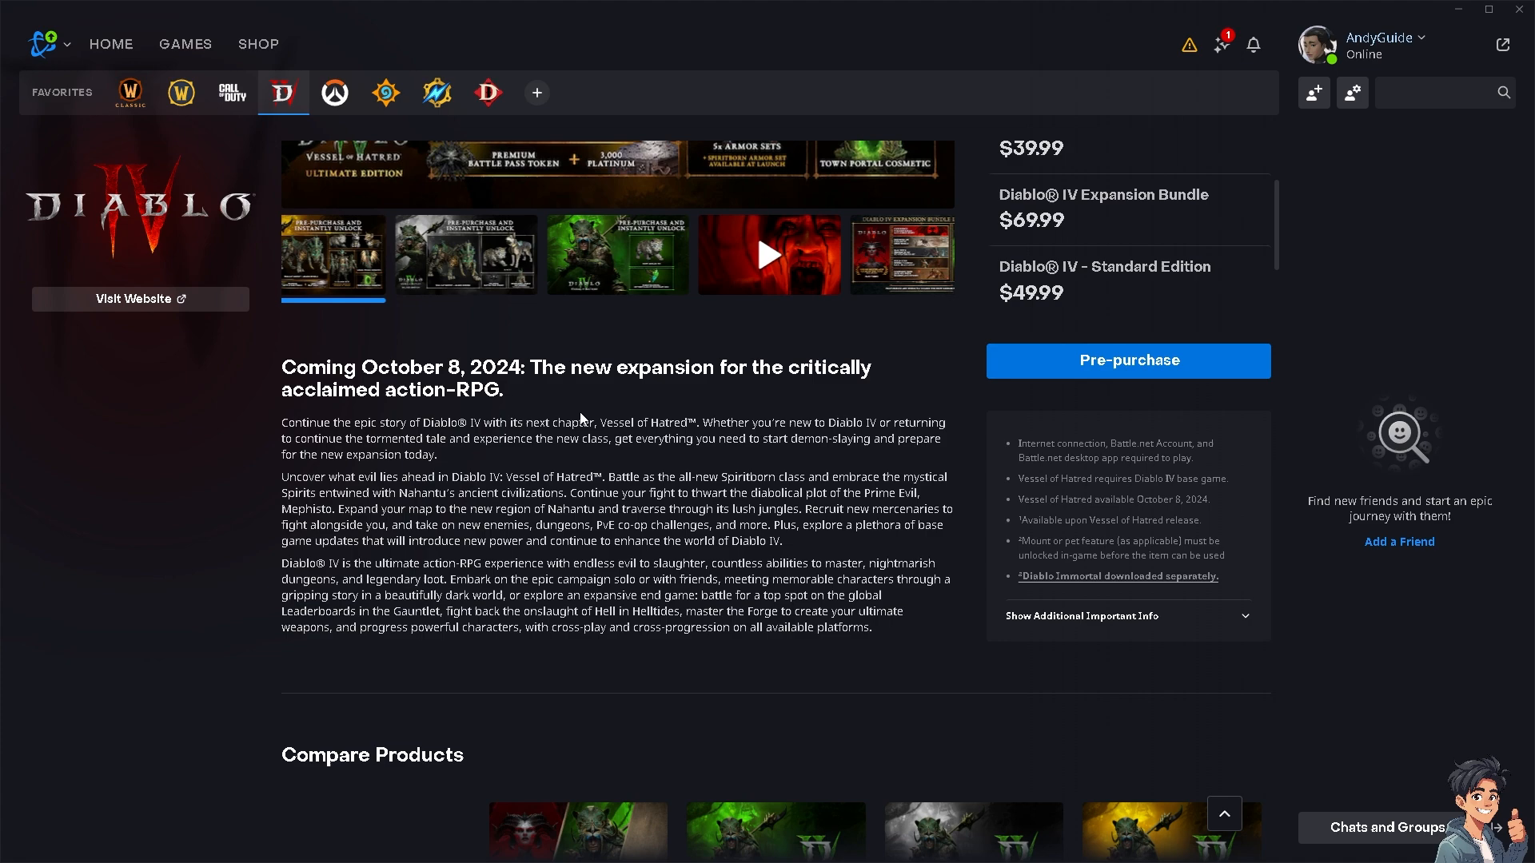
scroll("down", 3)
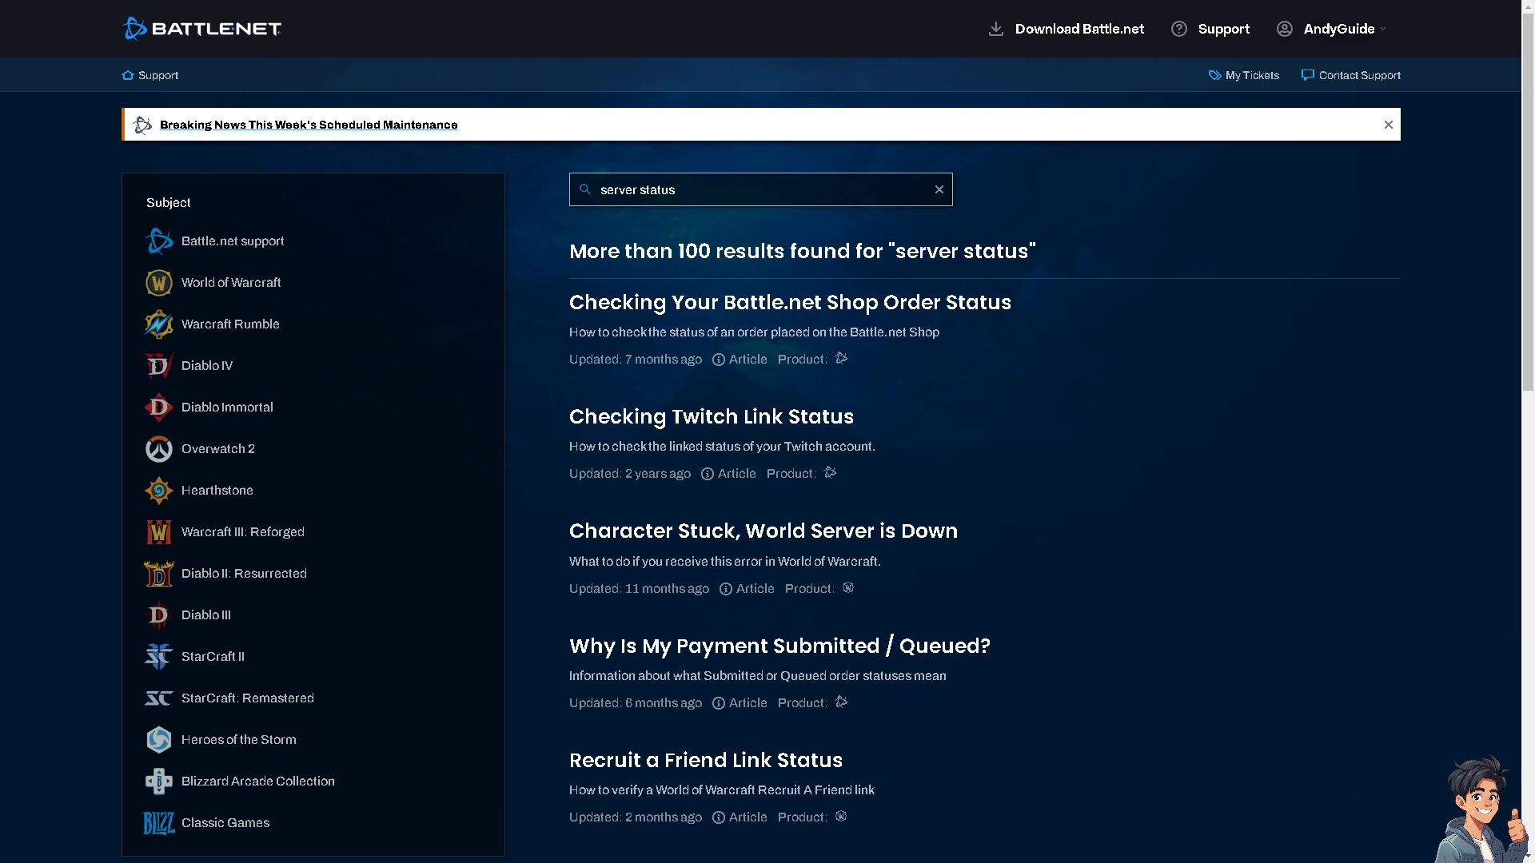
mouse_move(301, 390)
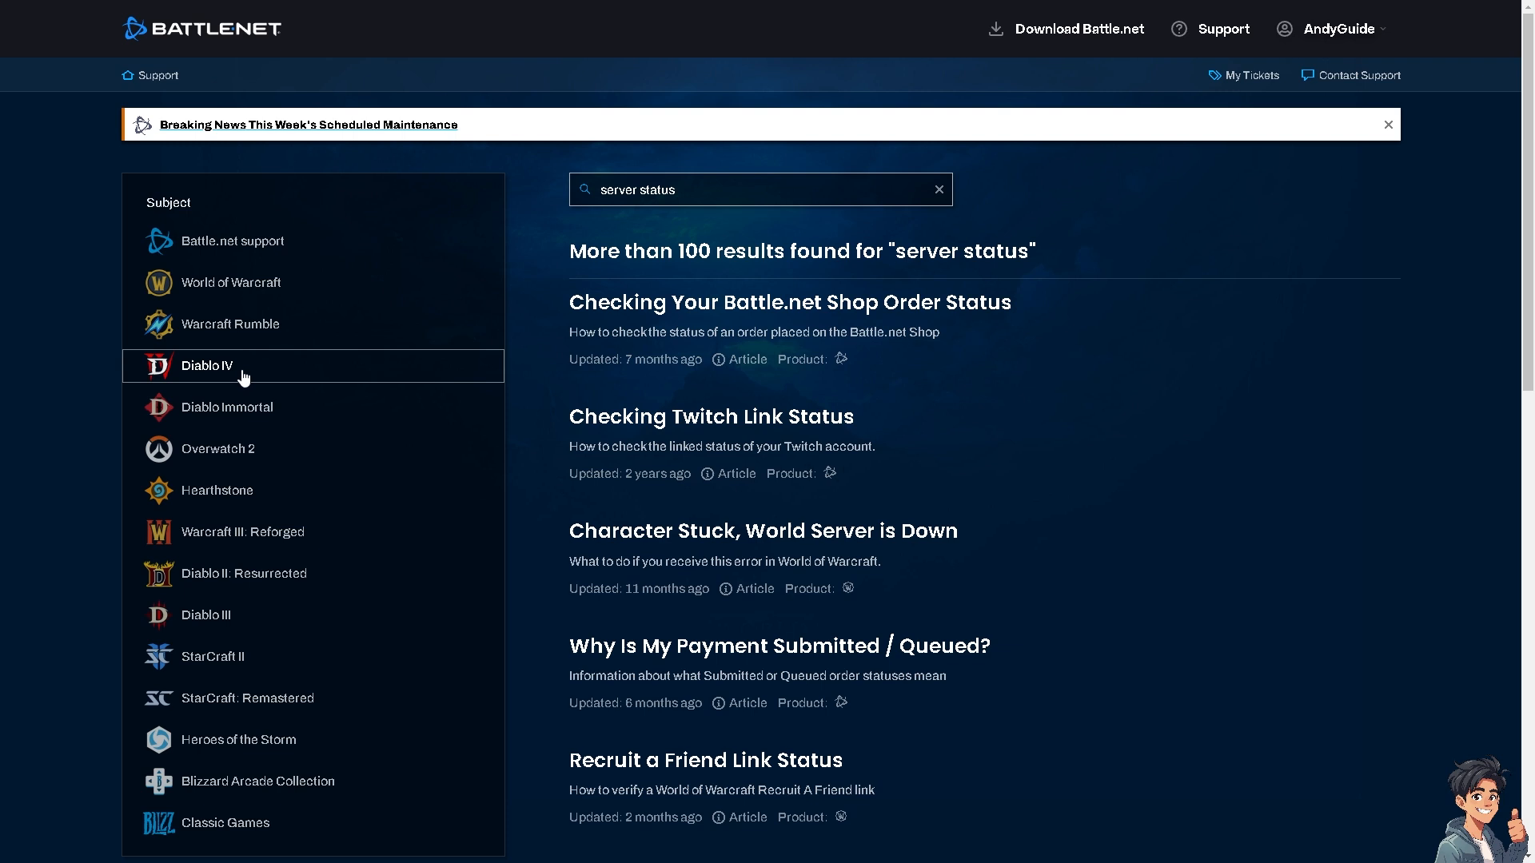
left_click(206, 366)
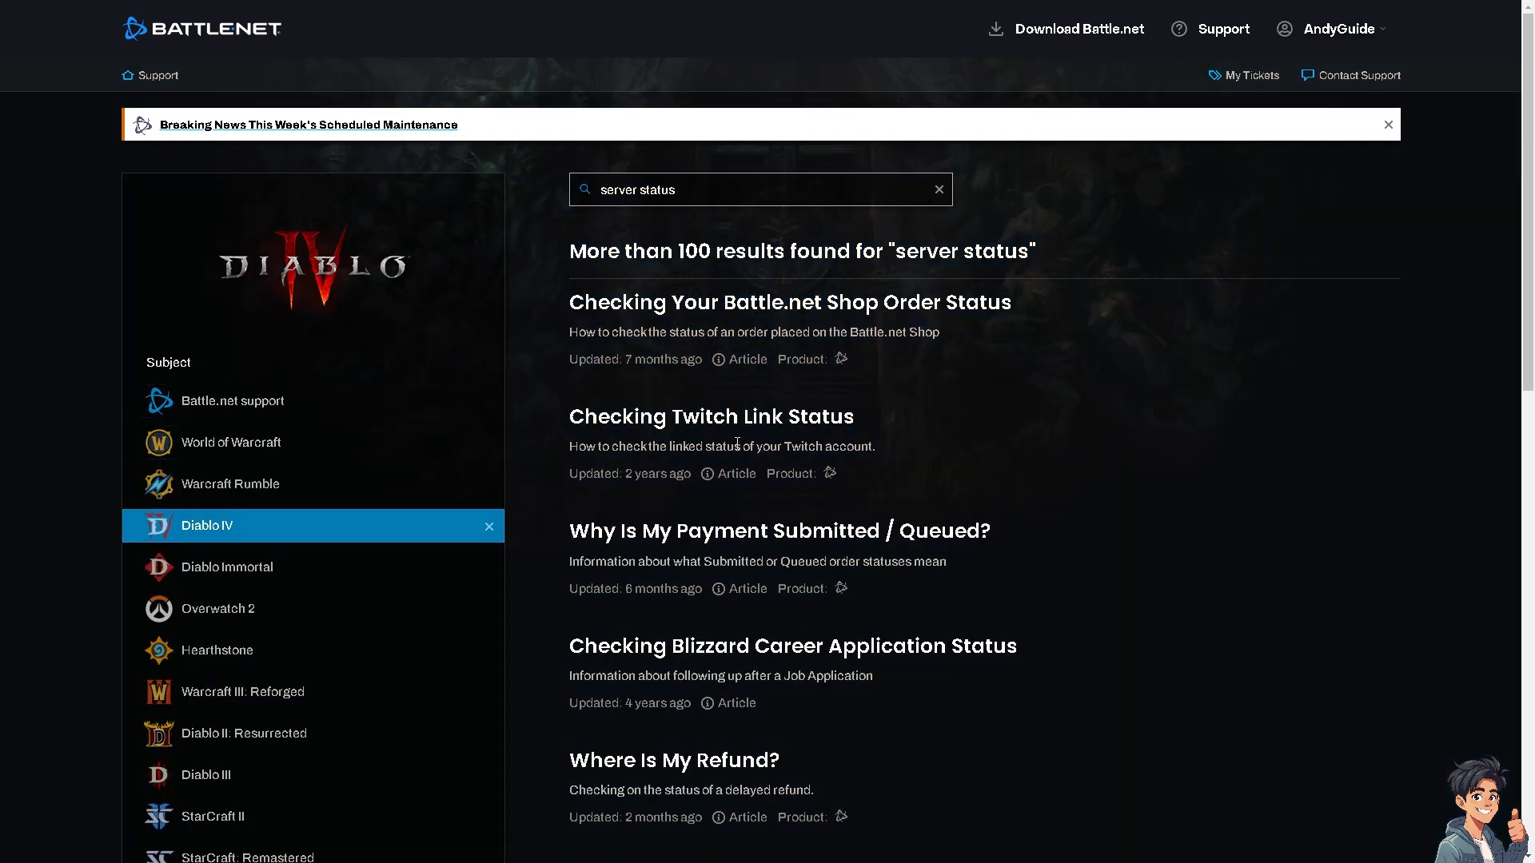
mouse_move(719, 445)
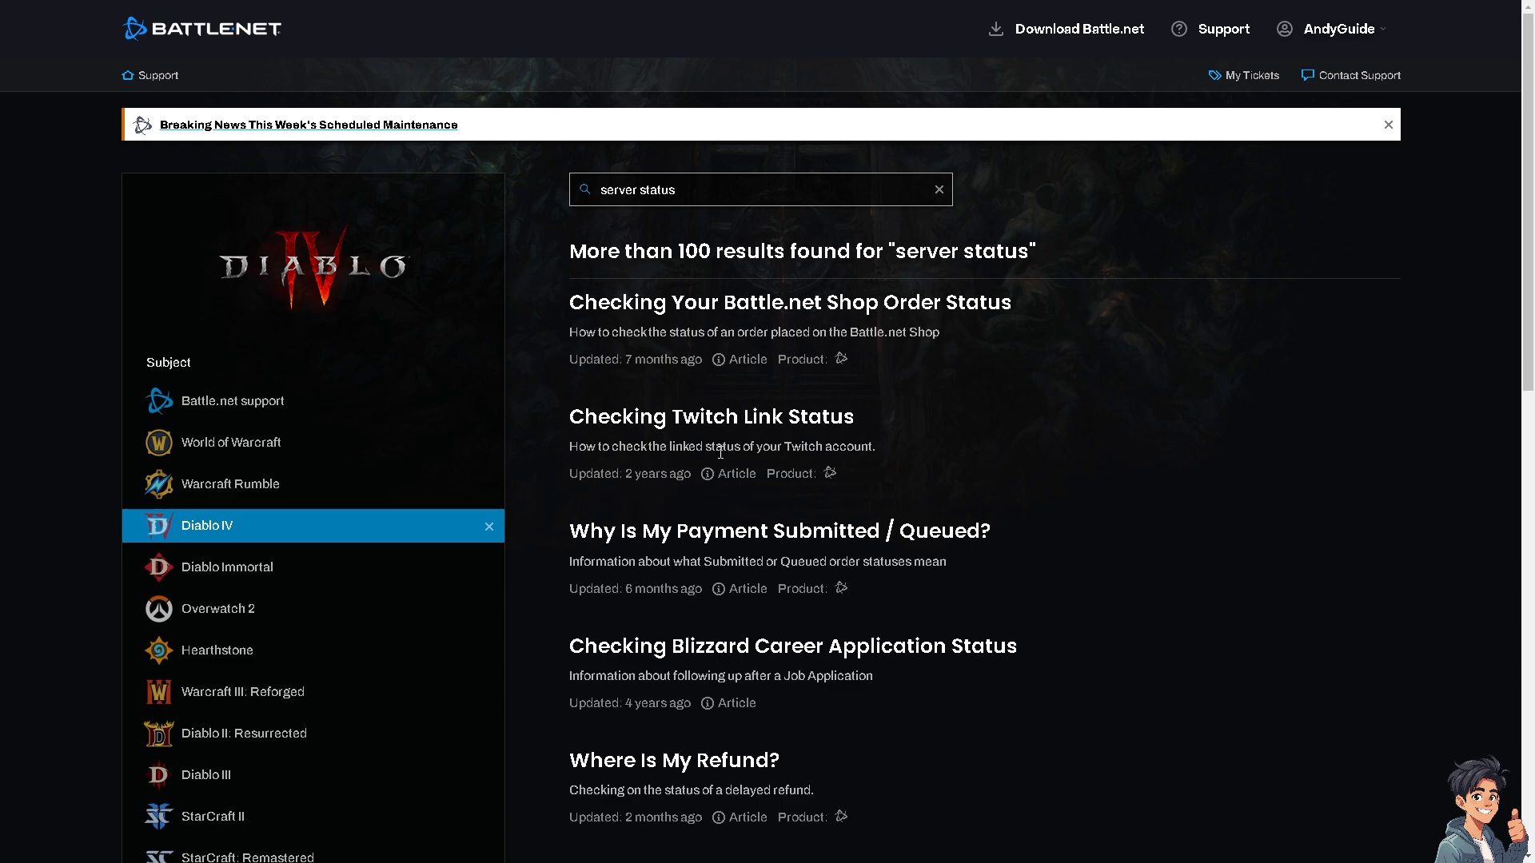
mouse_move(720, 472)
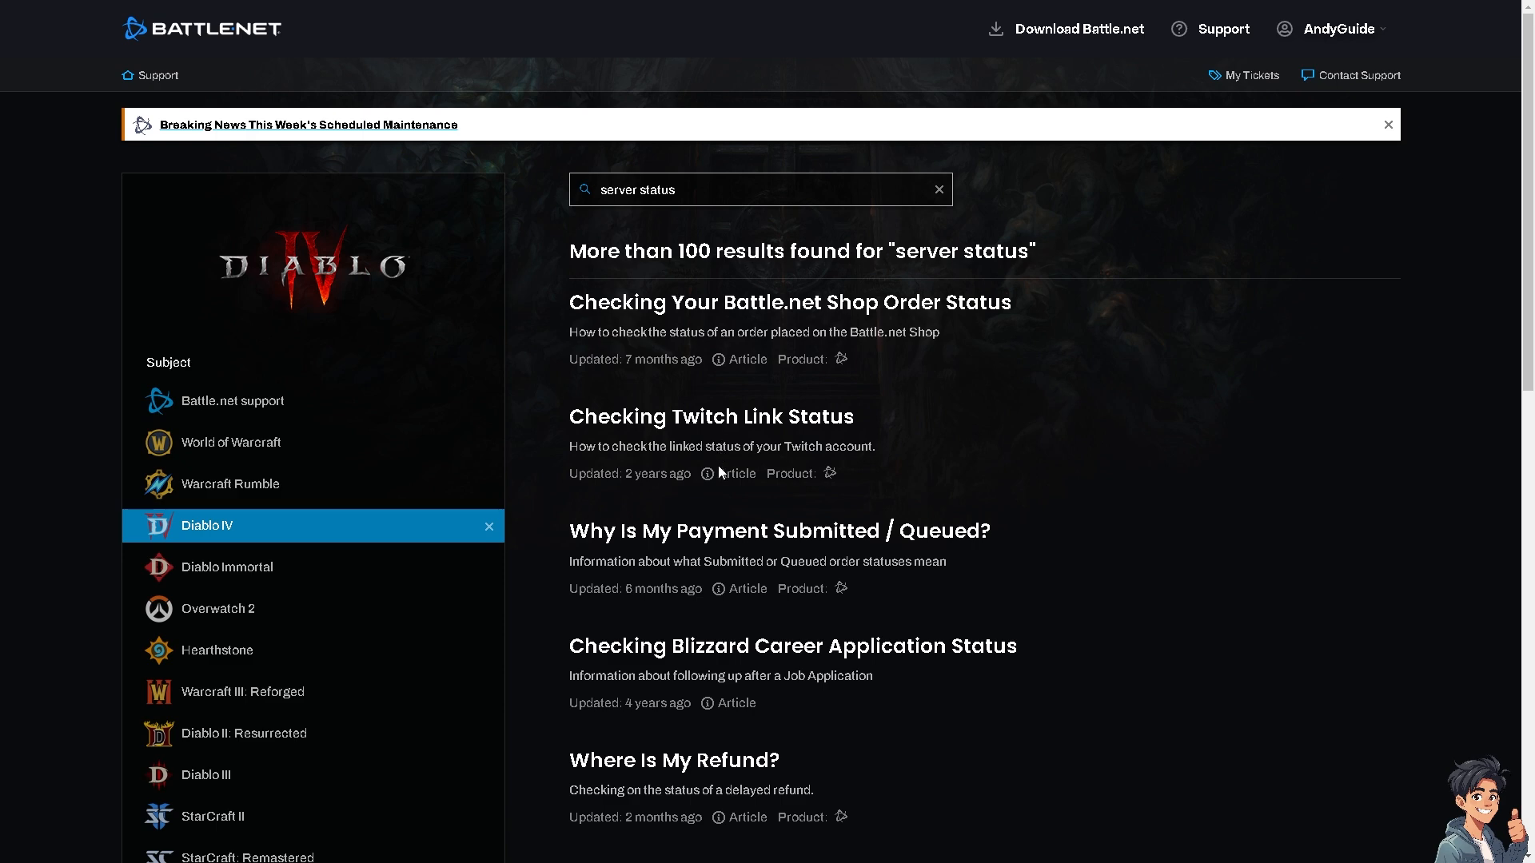
scroll("down", 3)
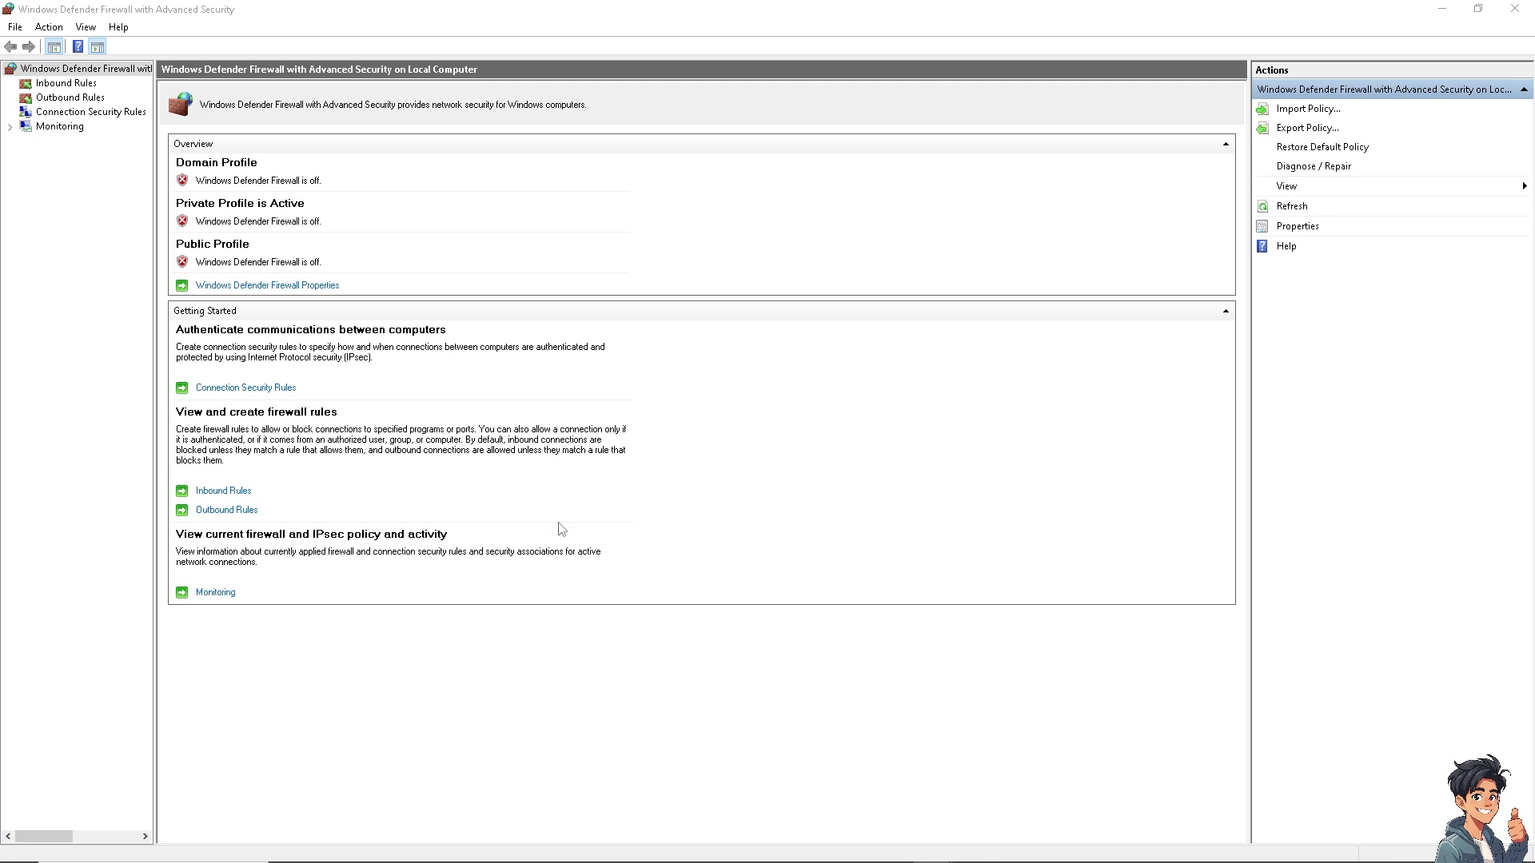
mouse_move(550, 498)
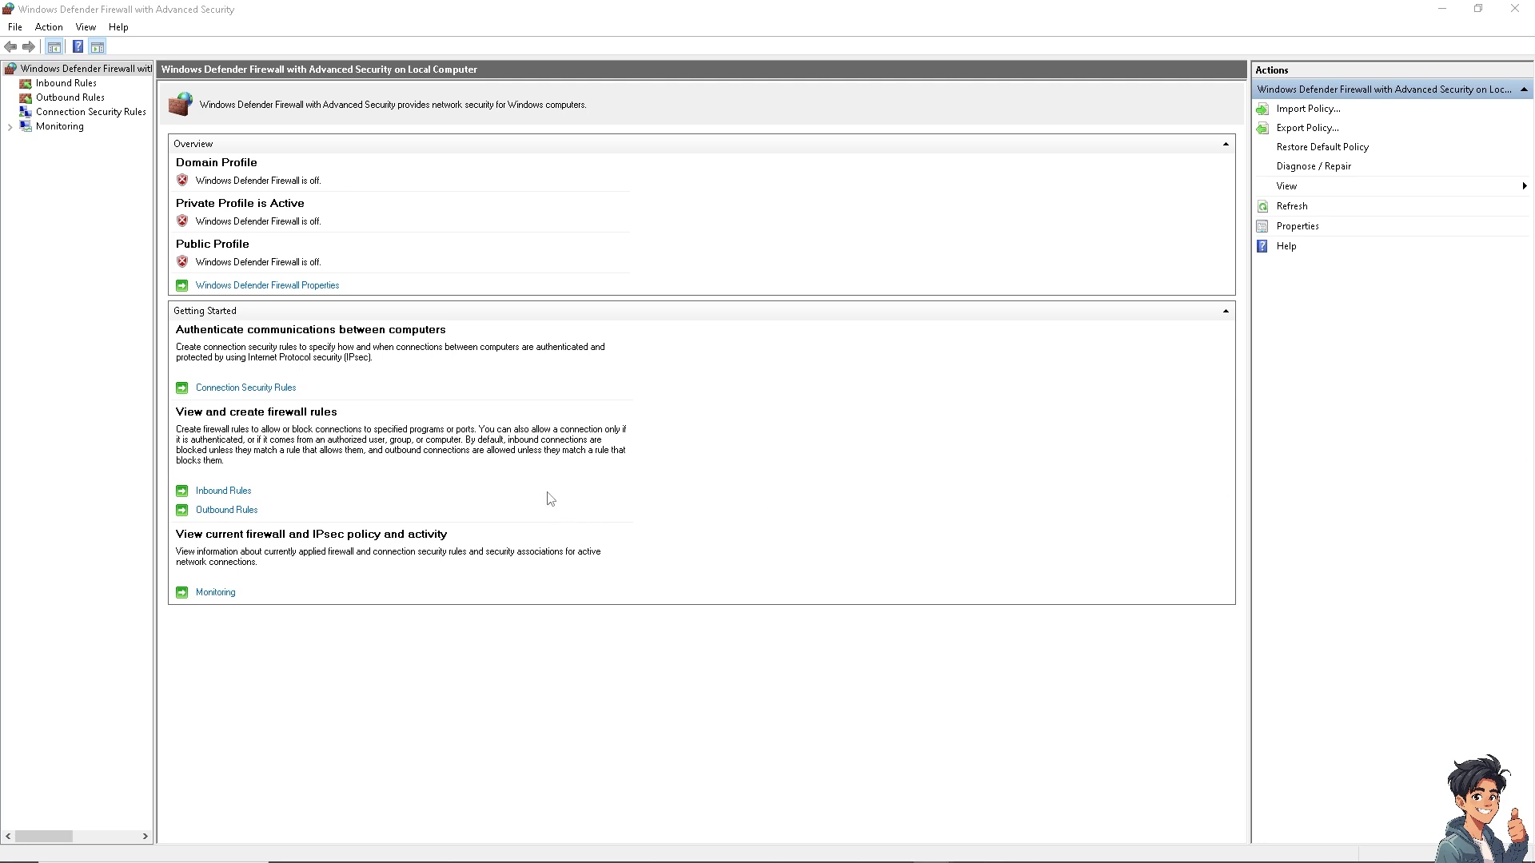
mouse_move(441, 475)
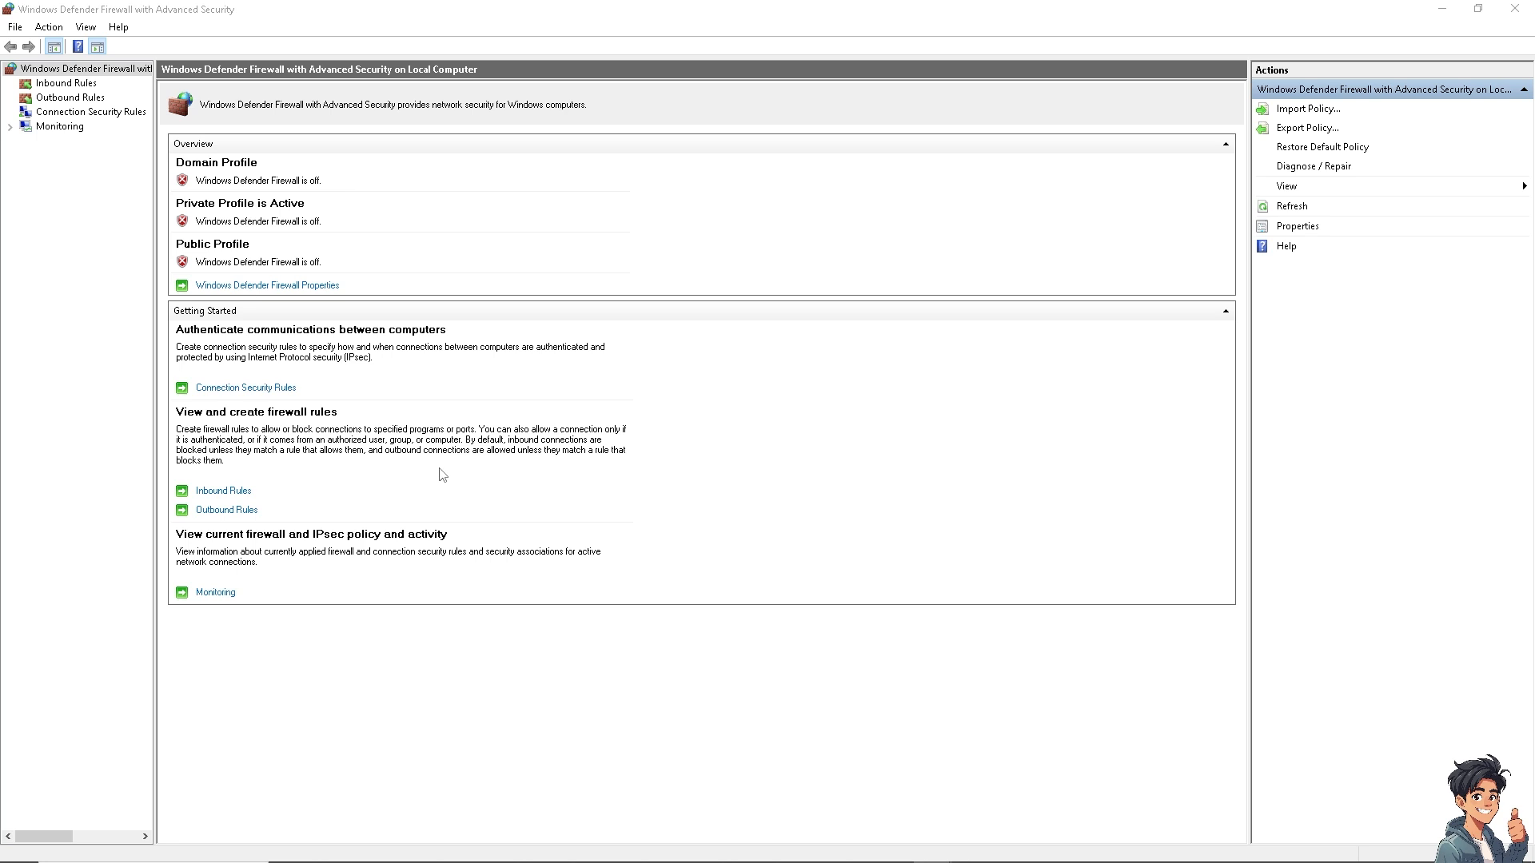
mouse_move(347, 466)
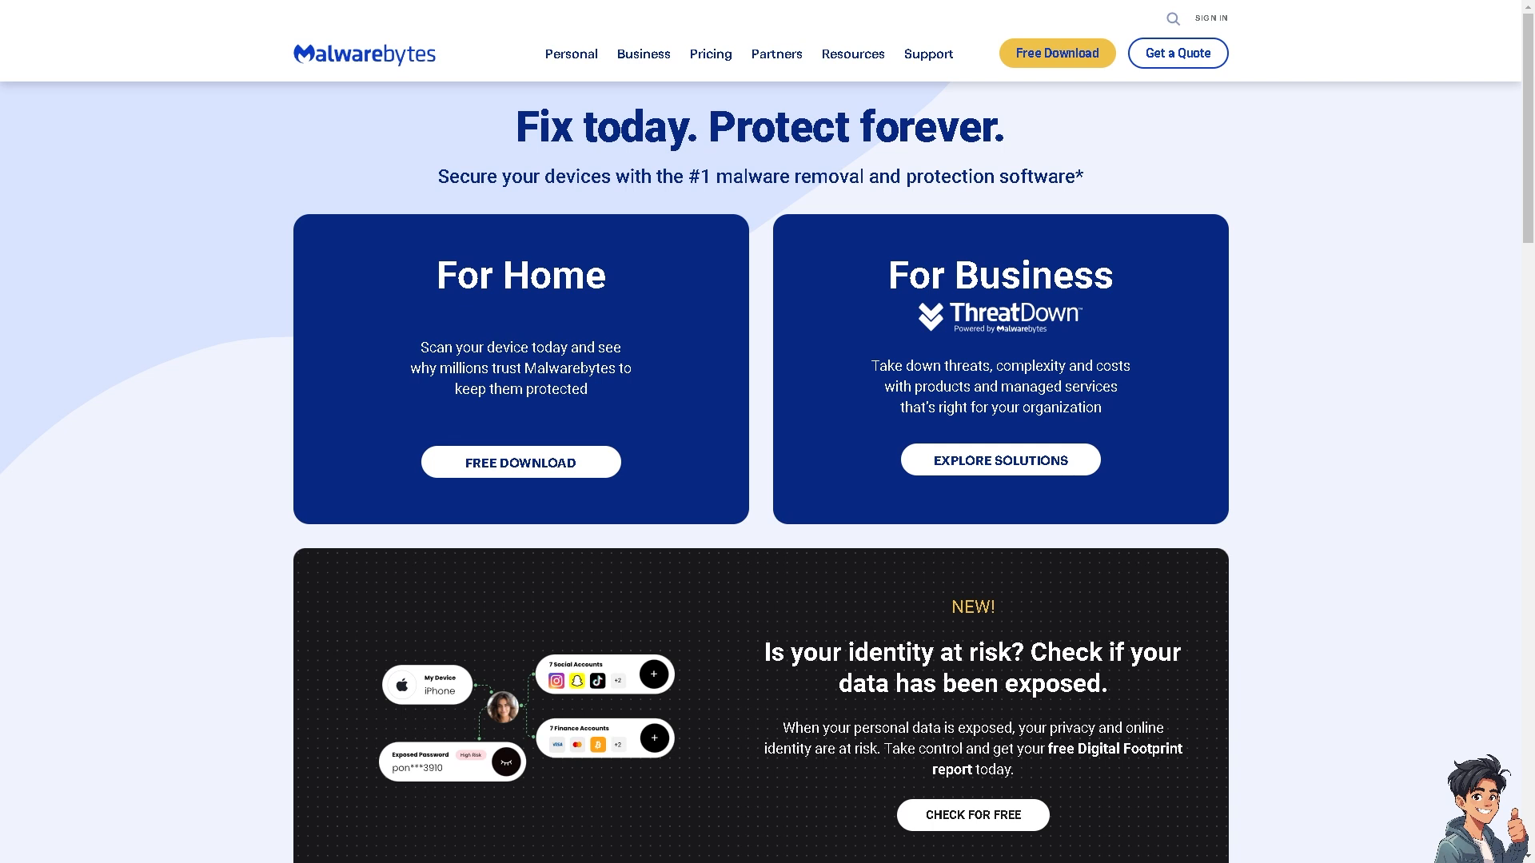
mouse_move(1414, 423)
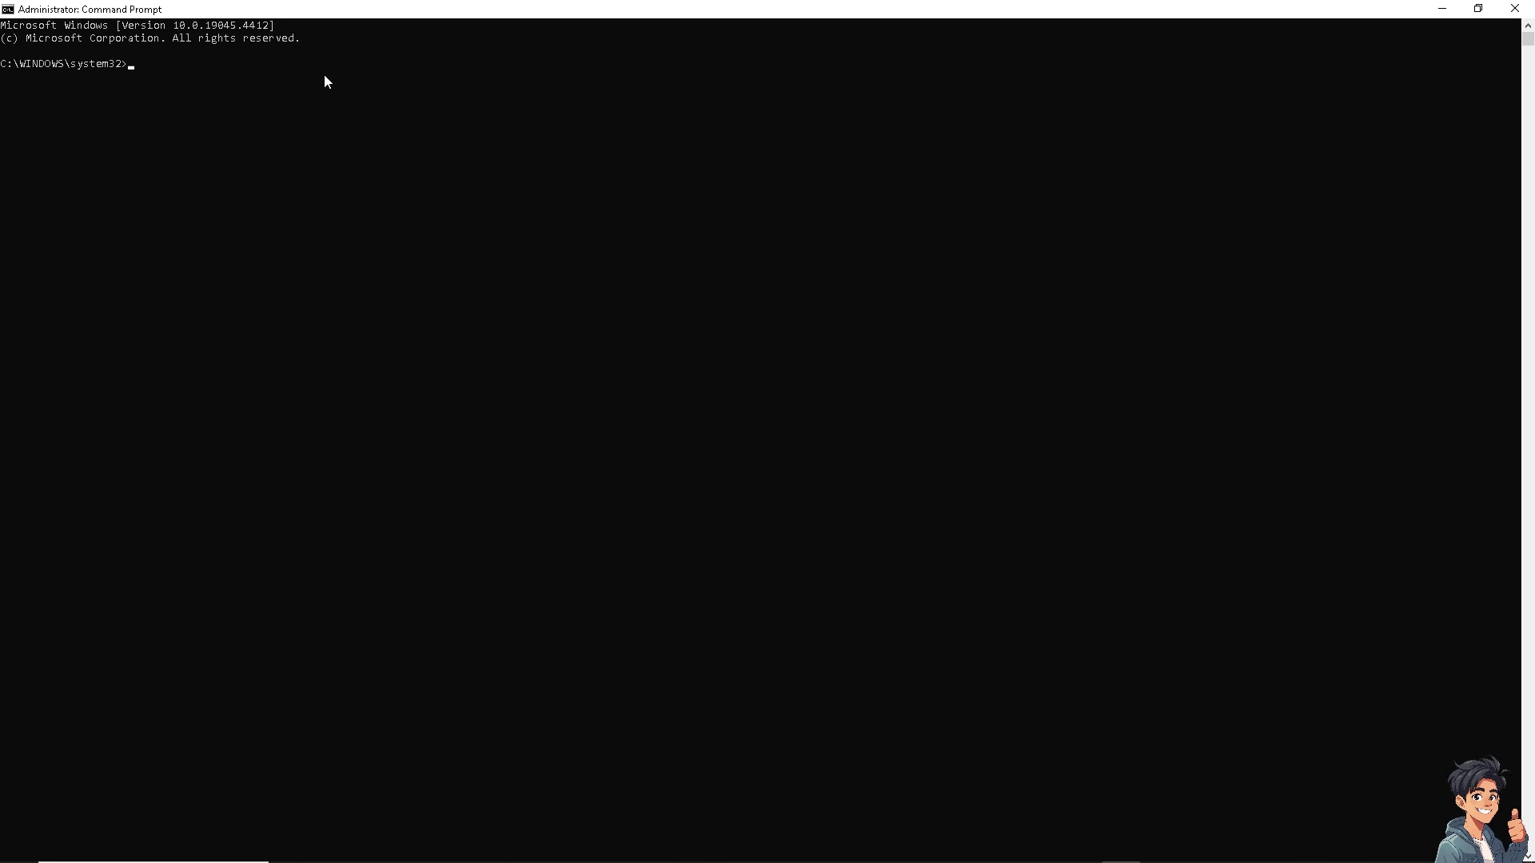
- Enter 'ipconfig /flushdns' at the administrator Command Prompt
type("ipc")
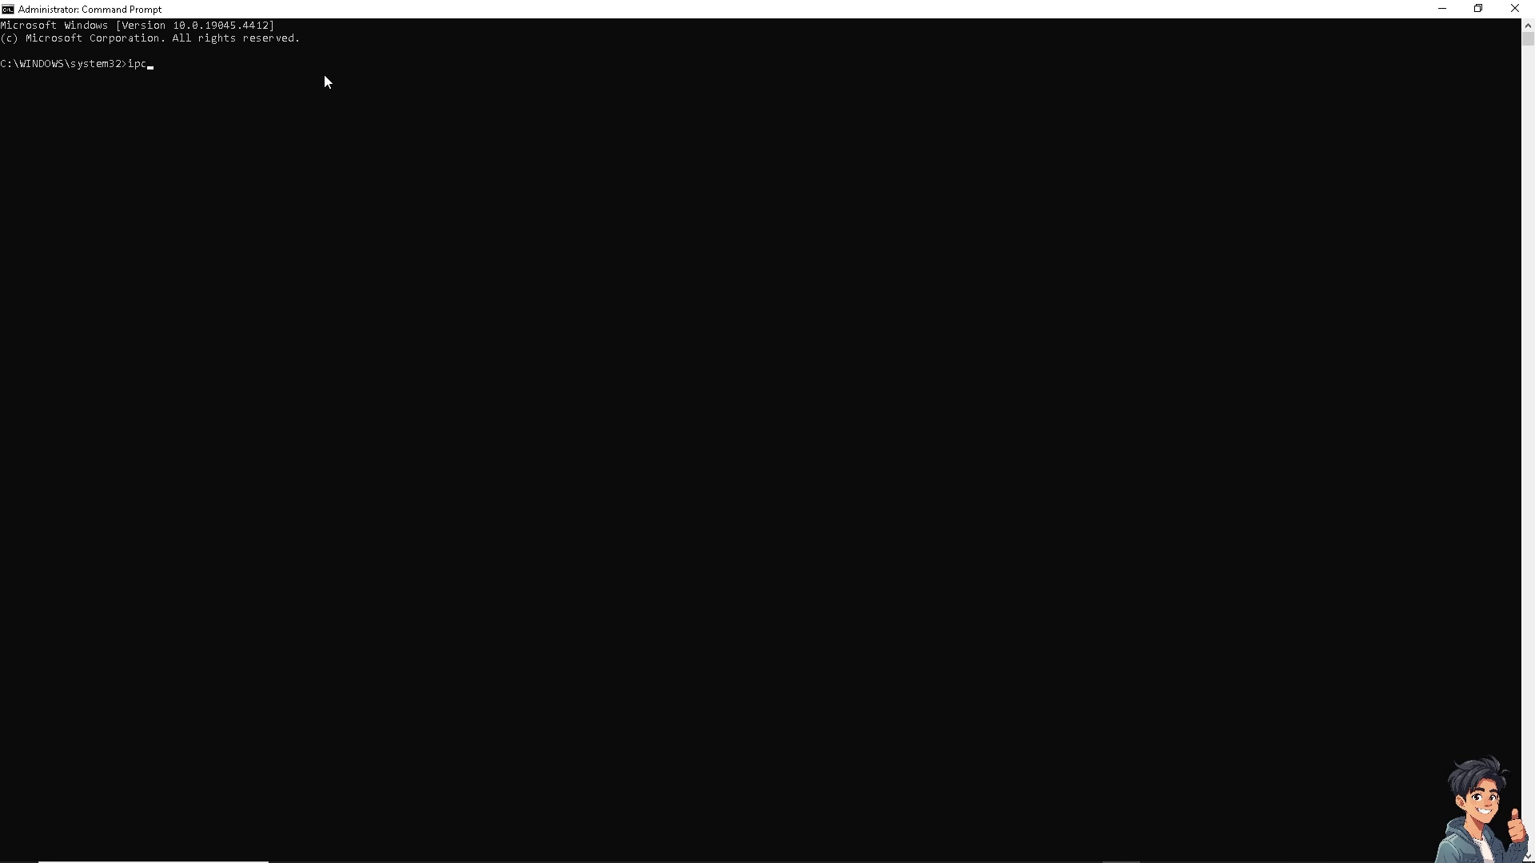
type("onfig")
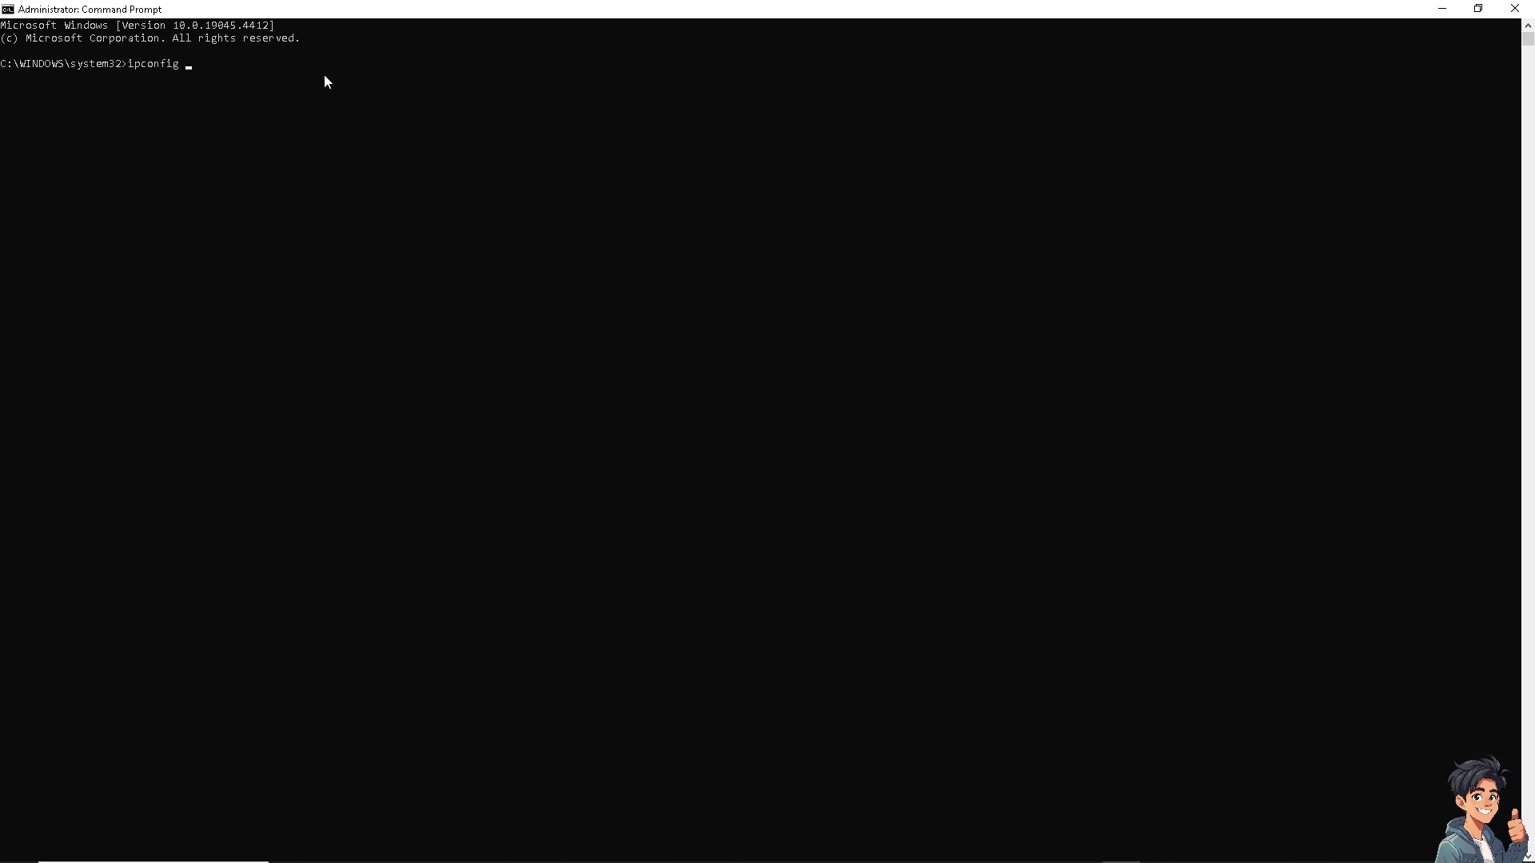
type("/fl")
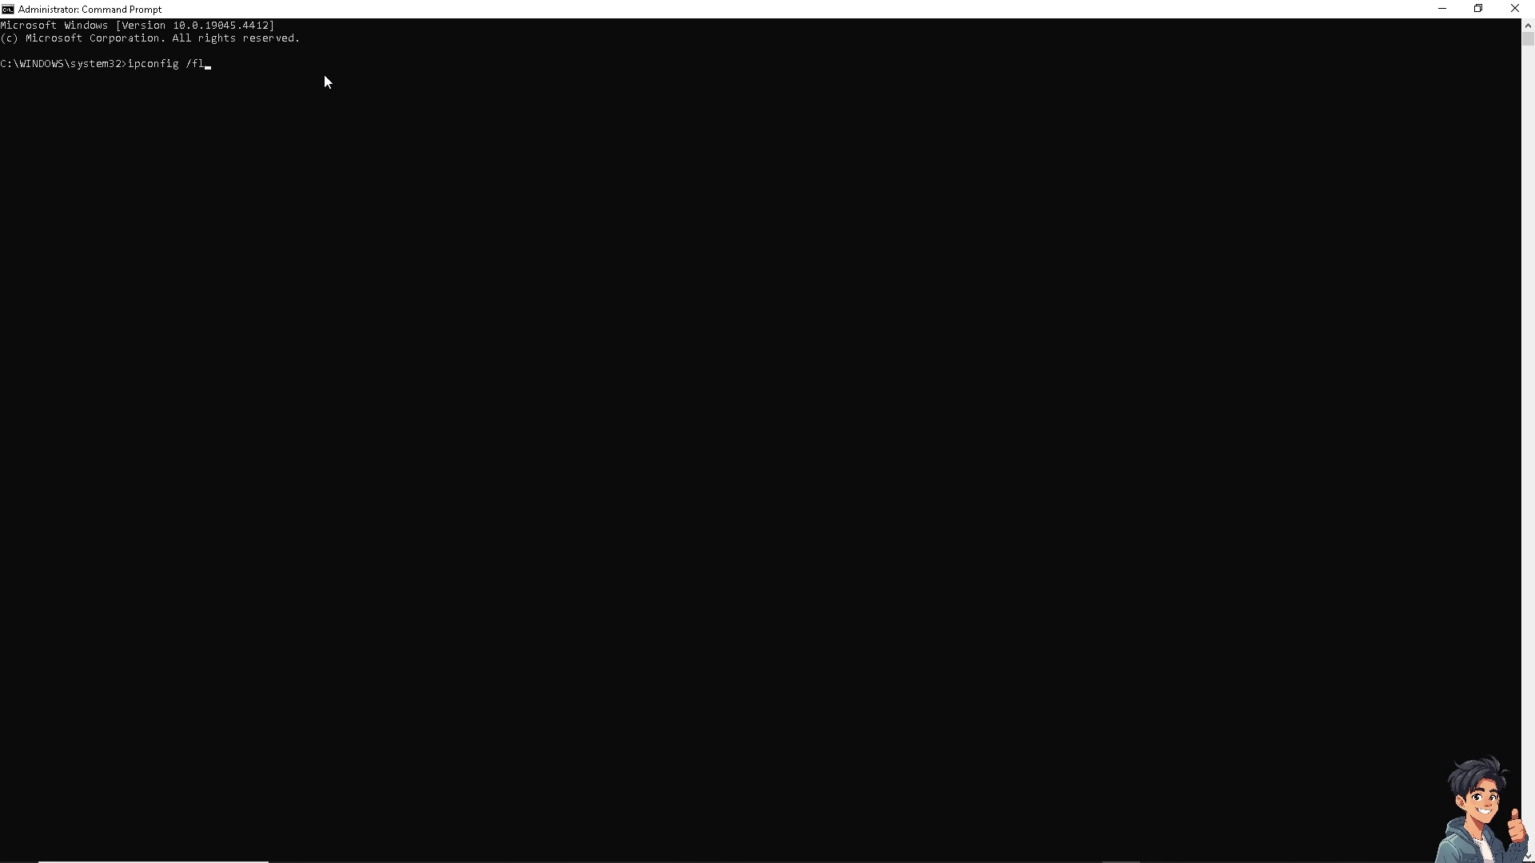
type("ushdn")
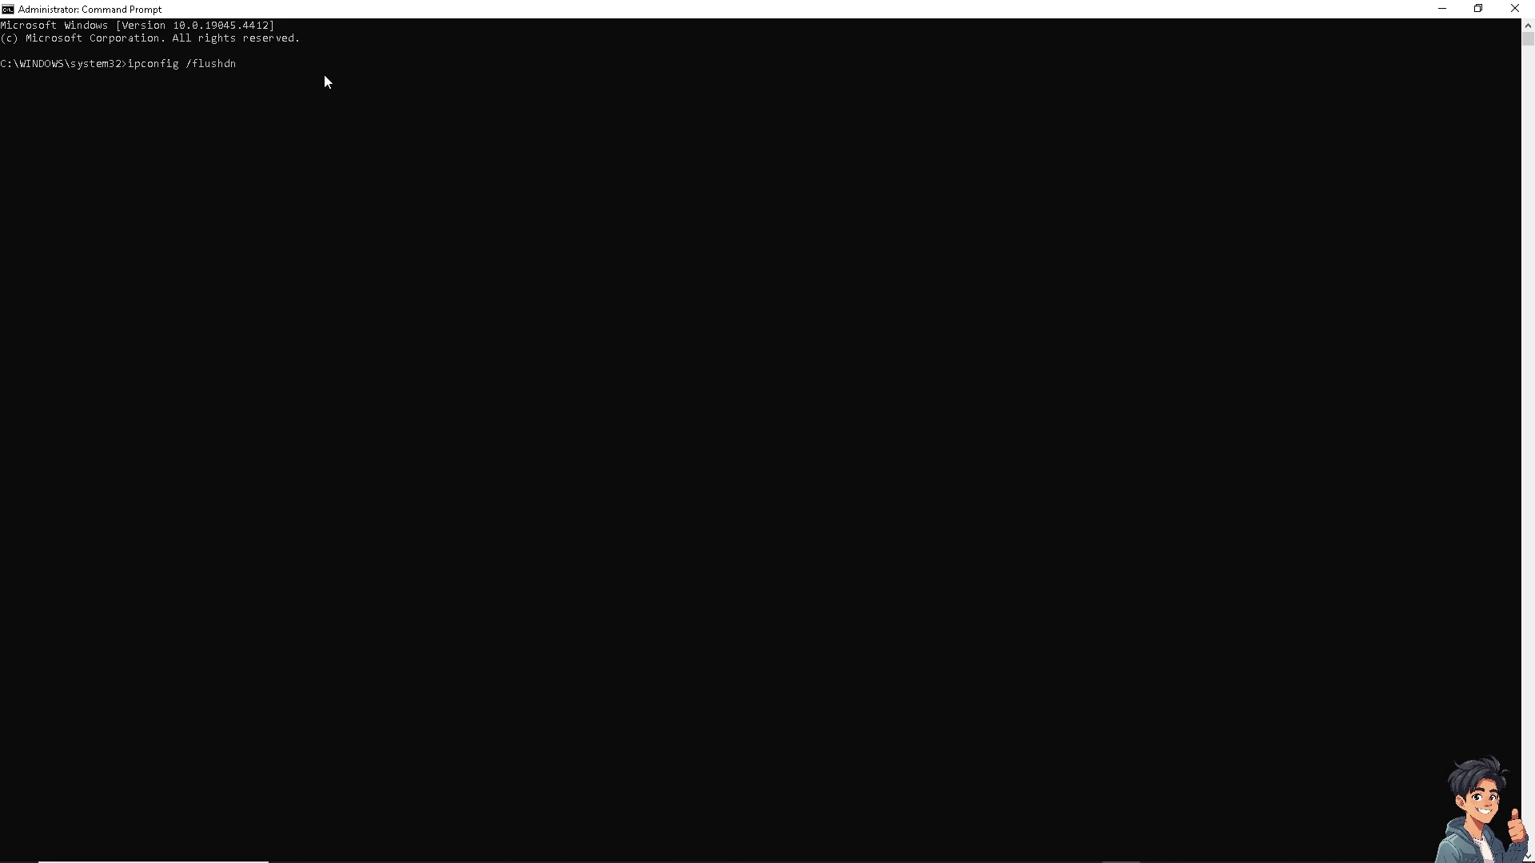
type("s")
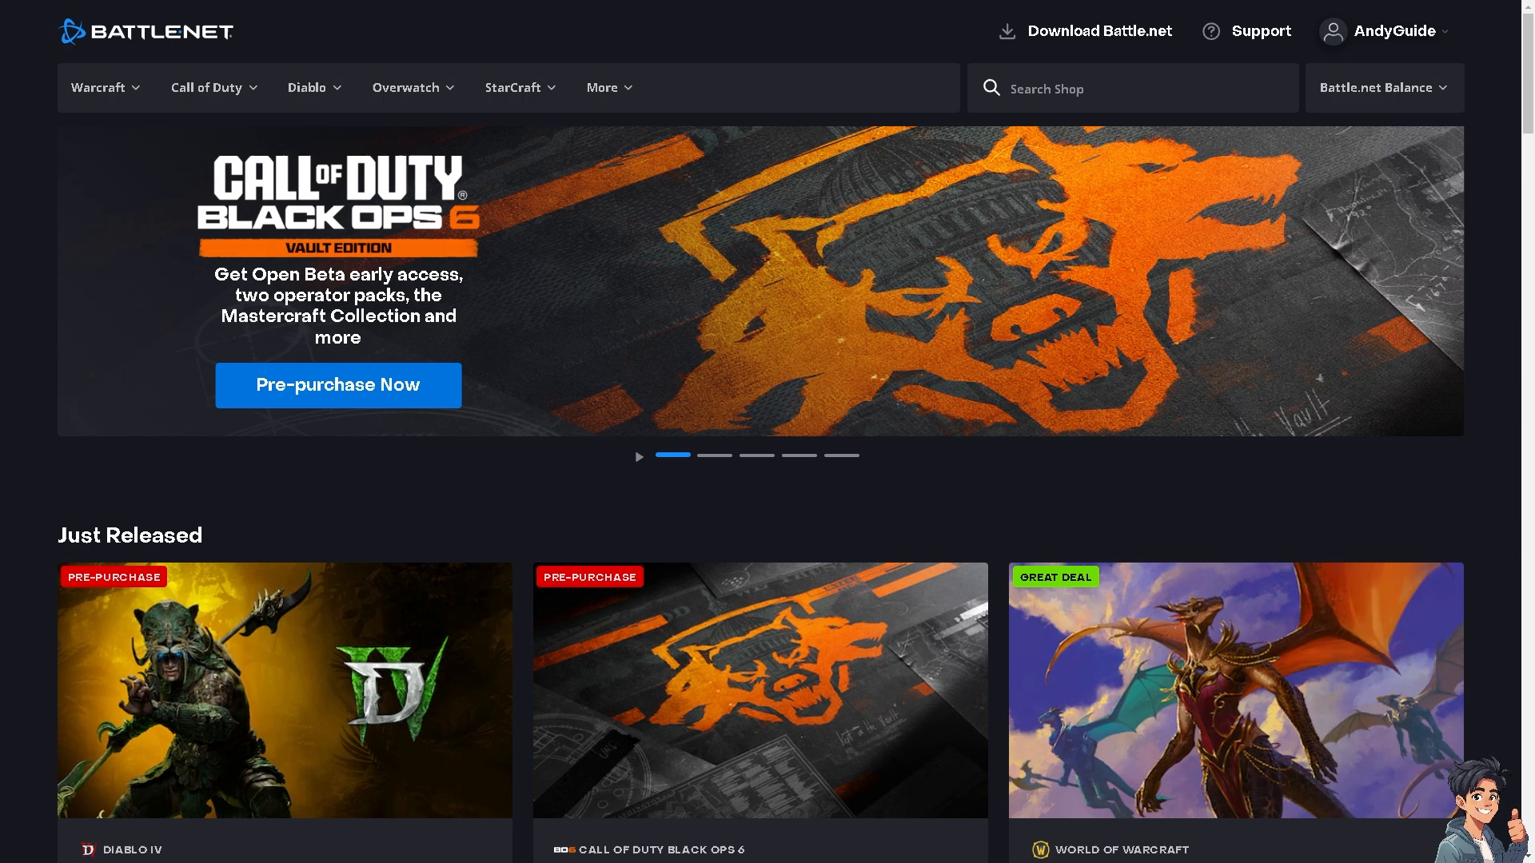
mouse_move(1098, 482)
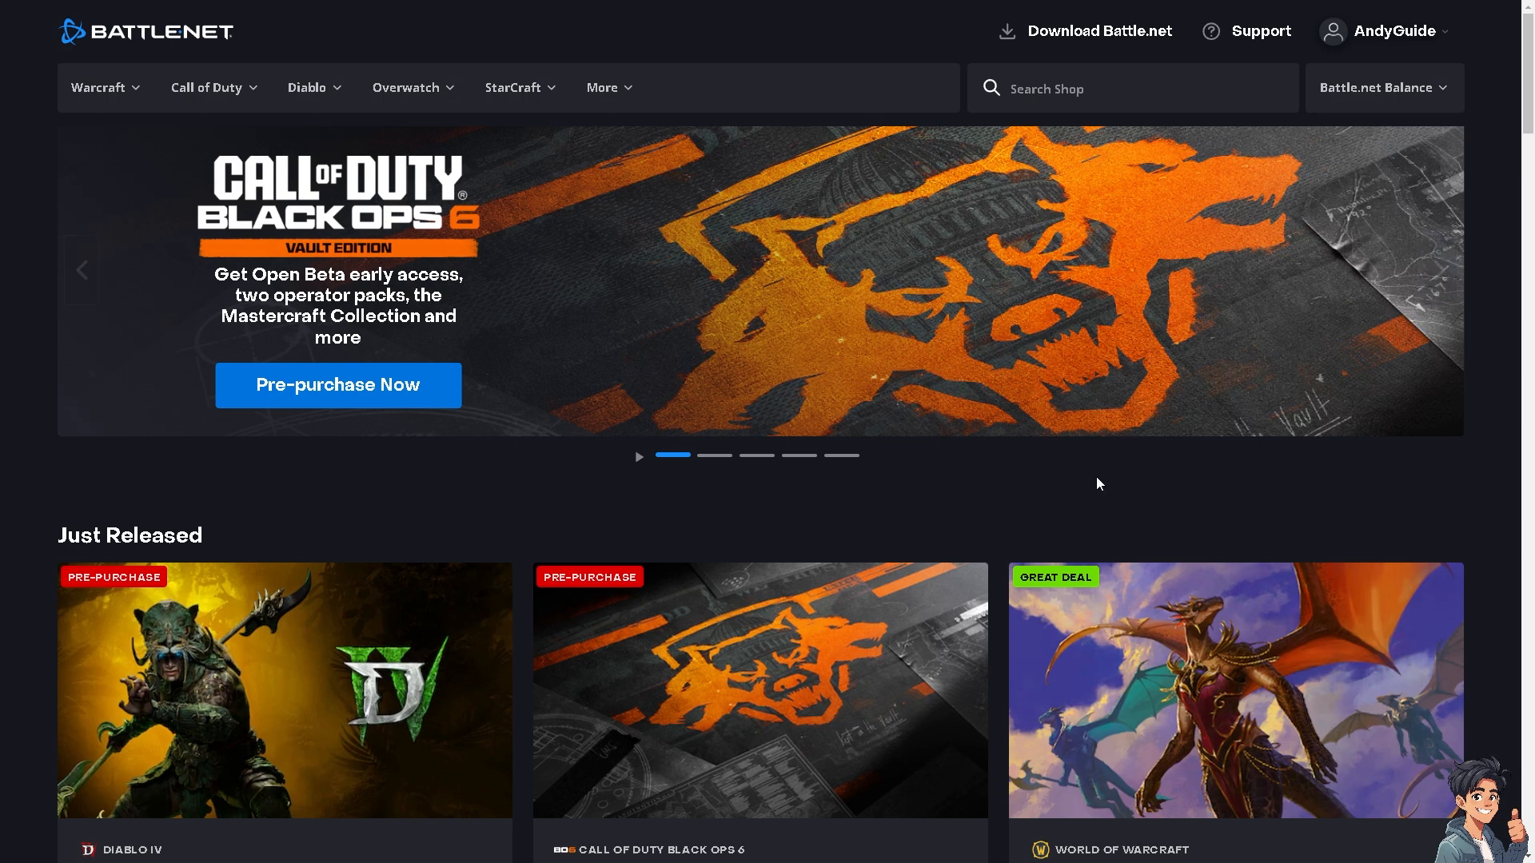
scroll("down", 3)
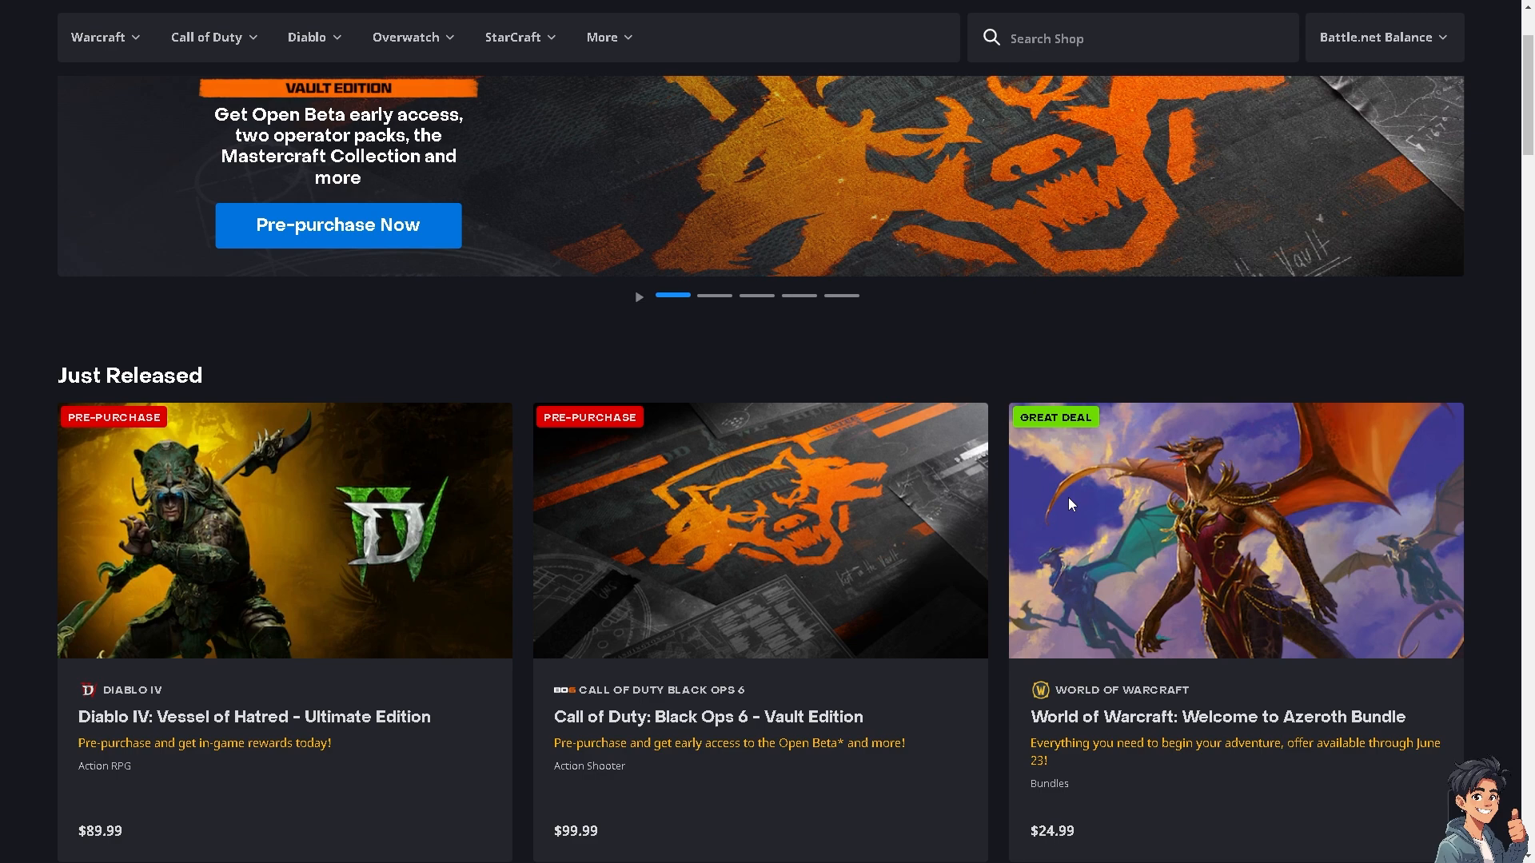
scroll("down", 3)
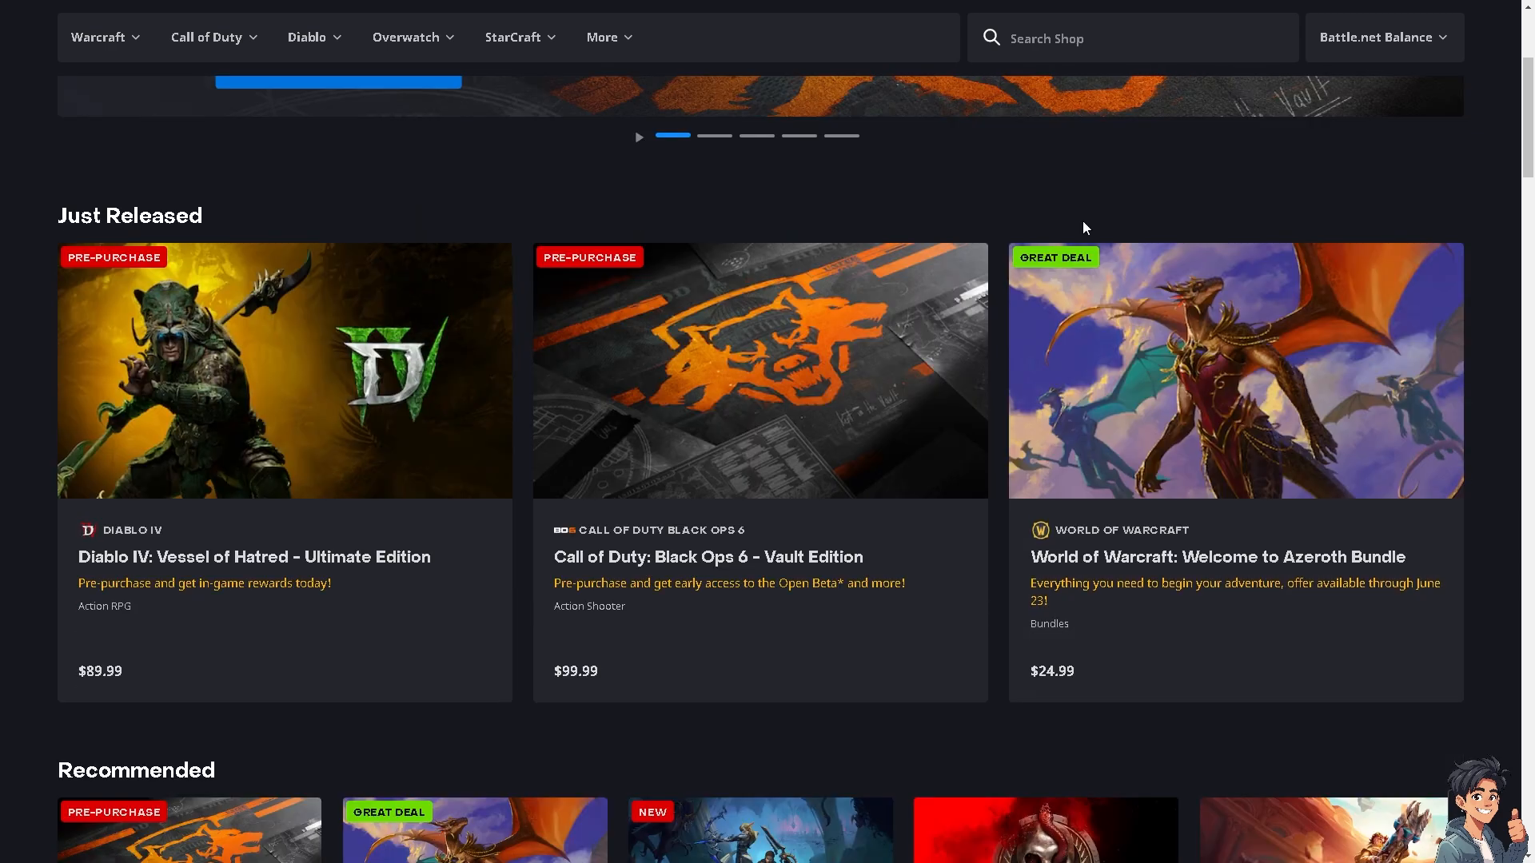
left_click(1383, 32)
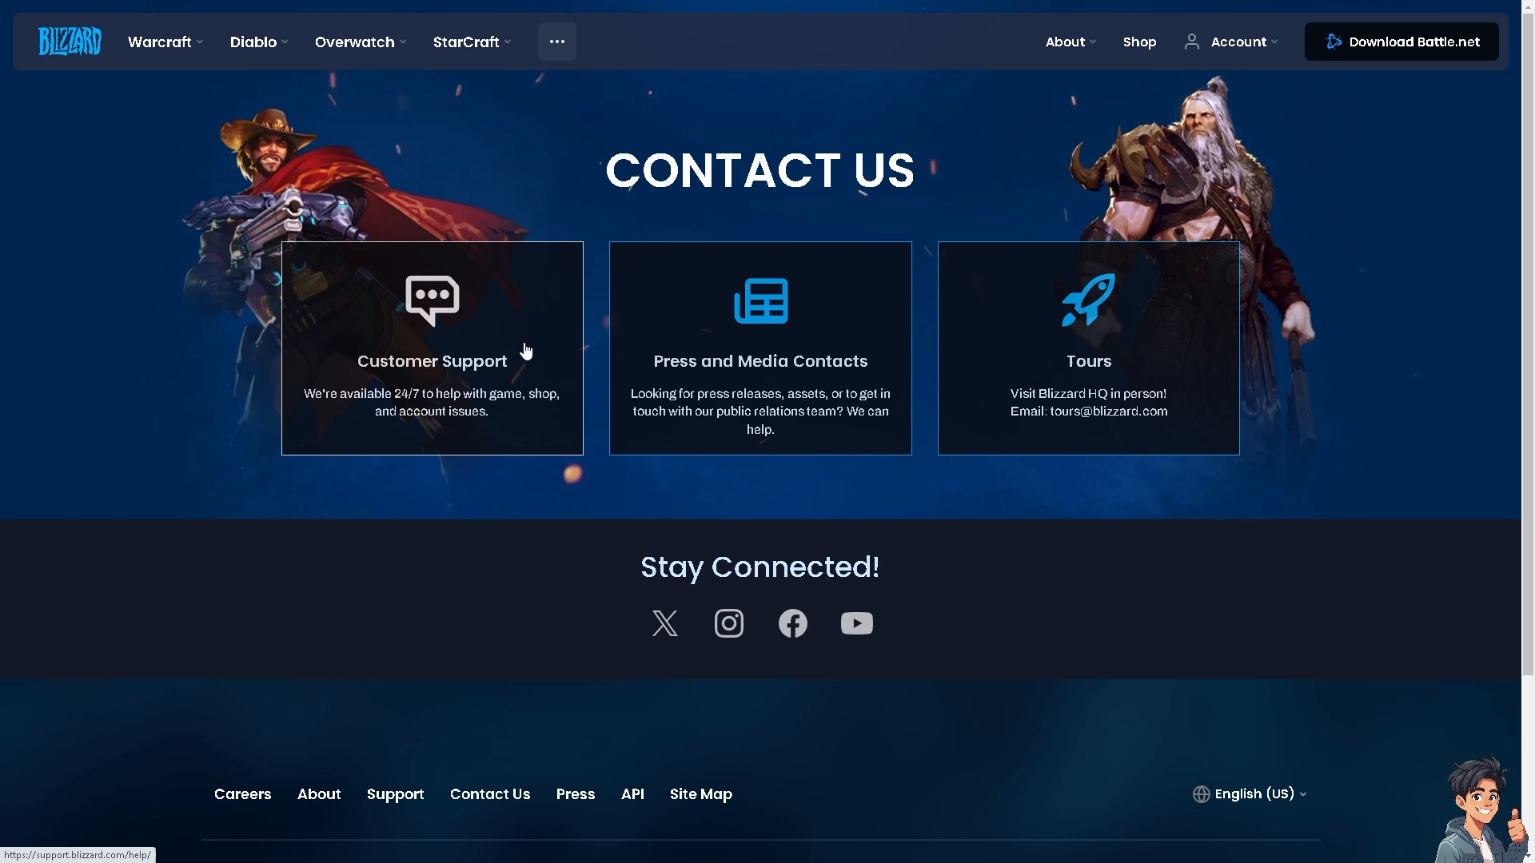
mouse_move(437, 323)
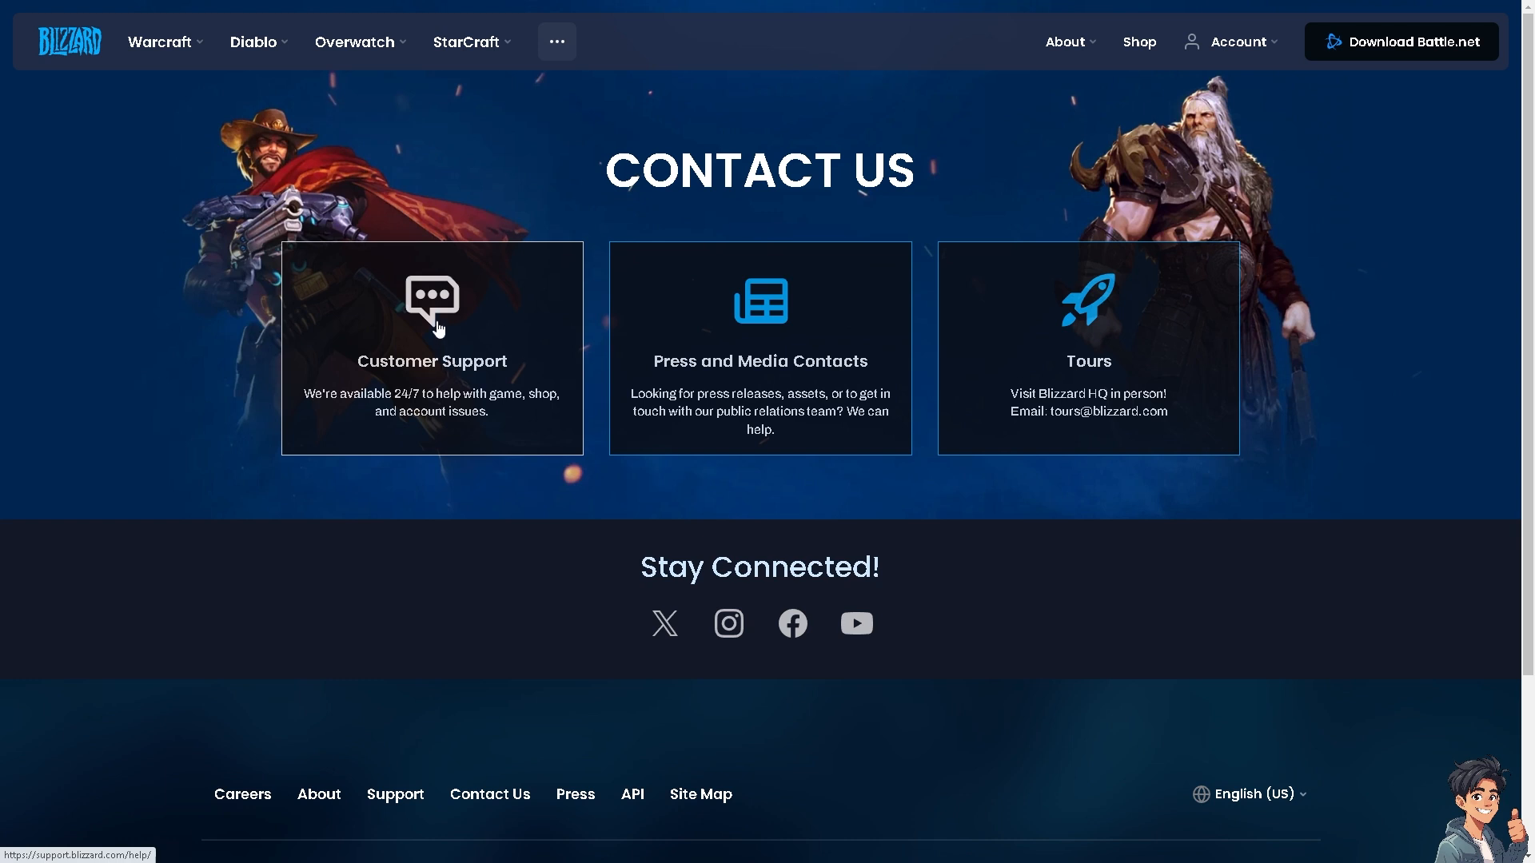